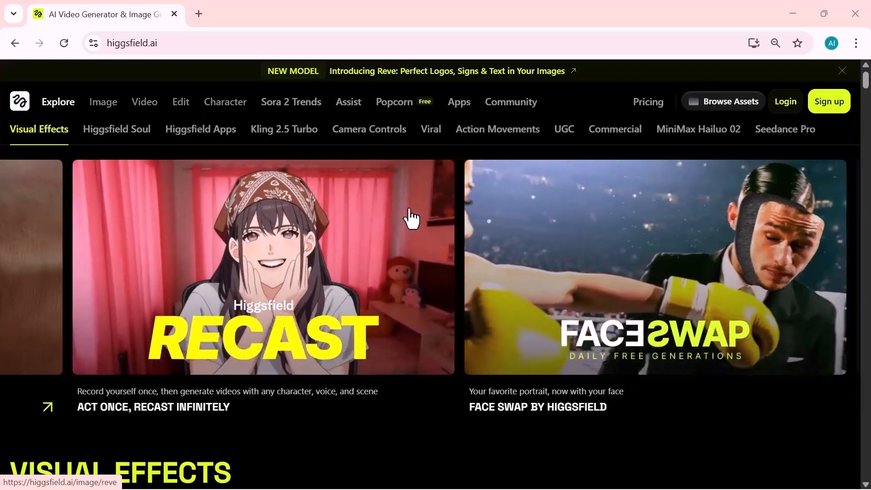
- Browse down the Higgsfield home page and enter the Recast app page
scroll(down, 3)
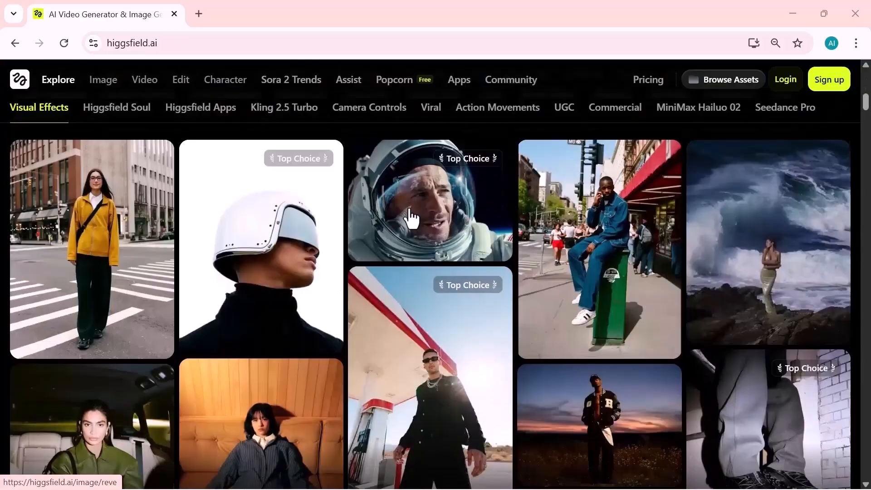
scroll(down, 3)
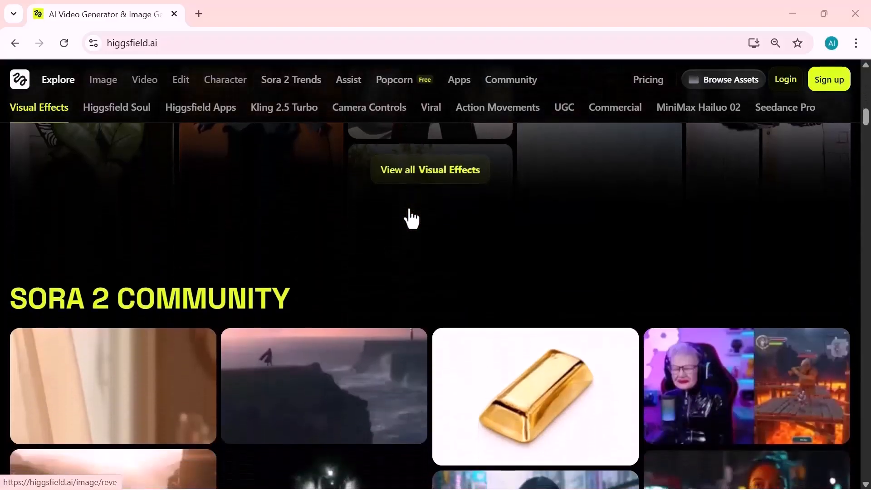
scroll(down, 3)
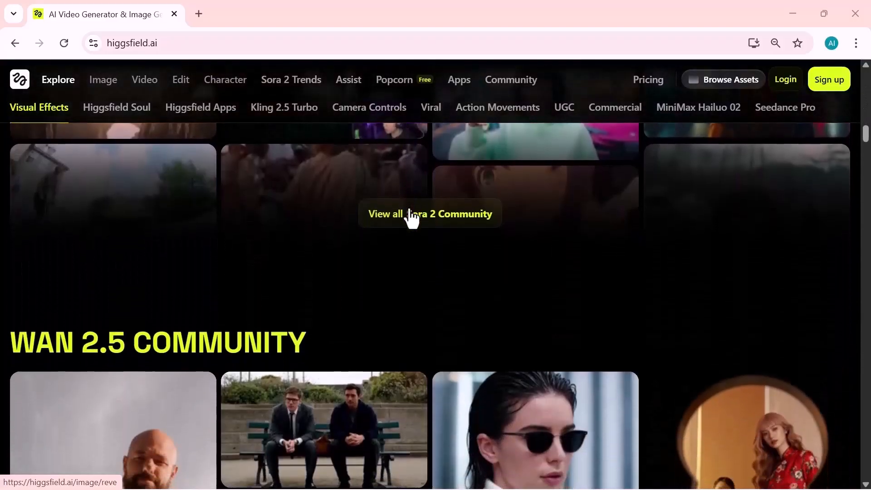
scroll(down, 3)
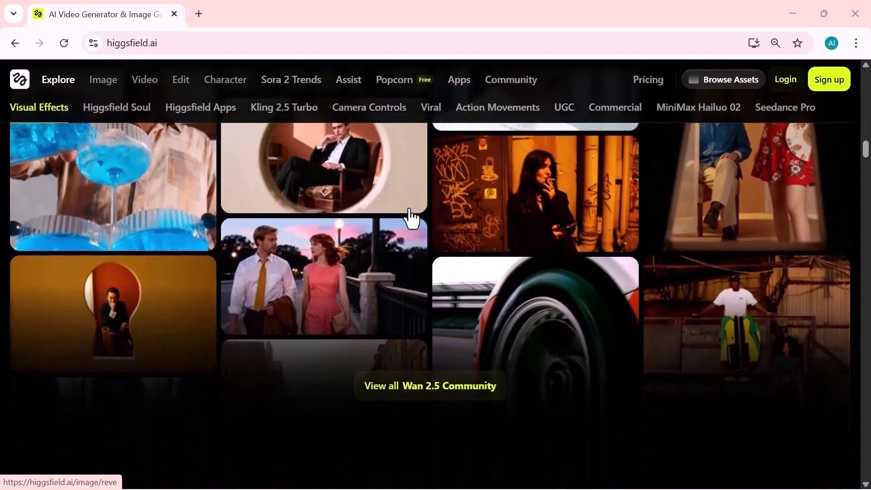
click(116, 108)
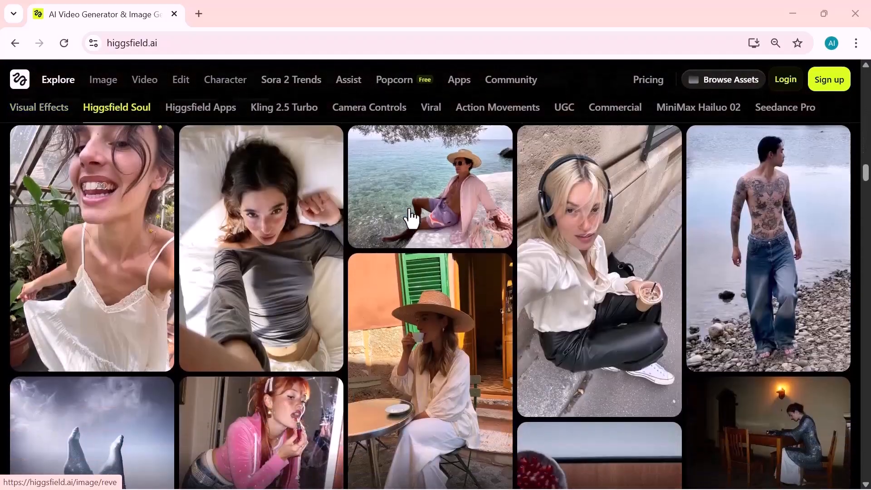
- Review Recast's character, voice, language and background feature cards, then return home
scroll(down, 3)
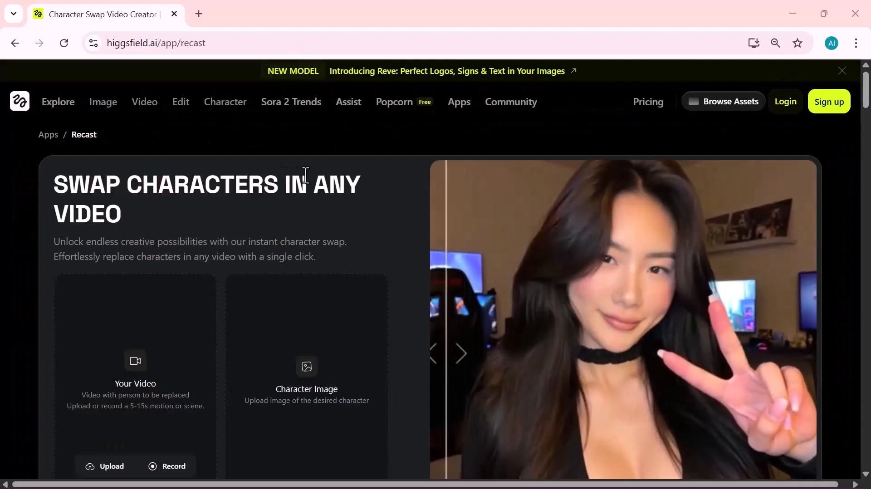
scroll(down, 3)
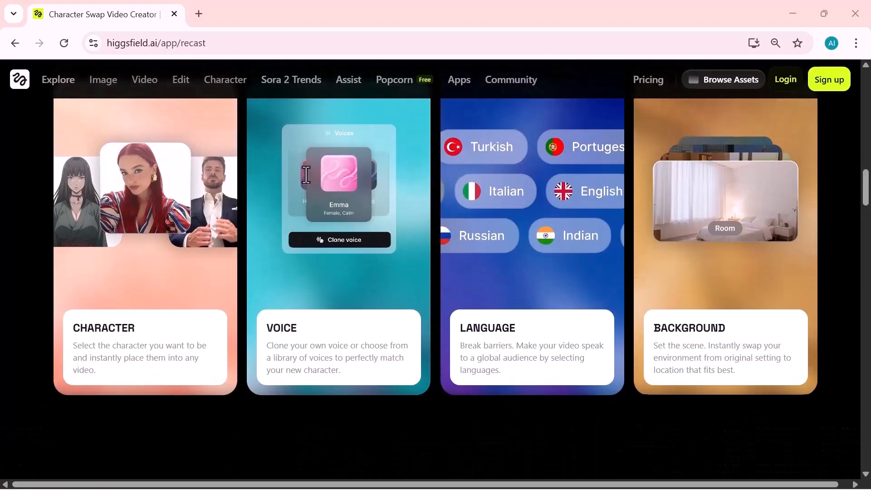
scroll(down, 3)
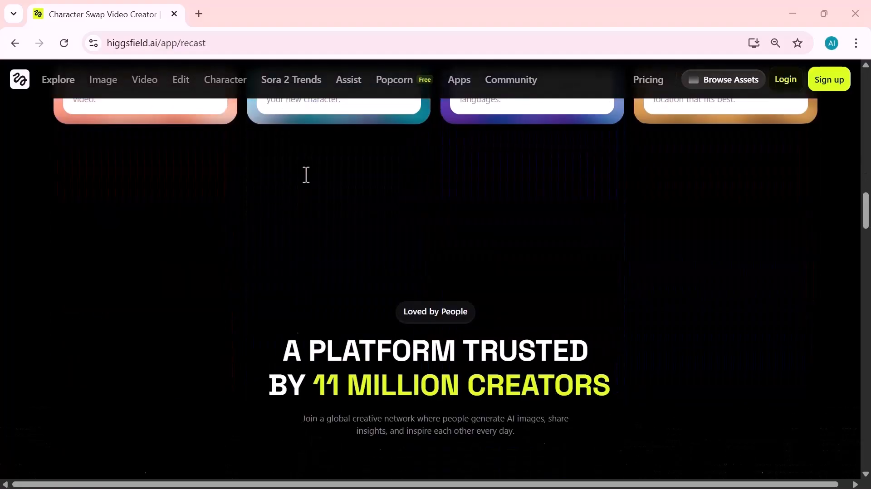
scroll(down, 3)
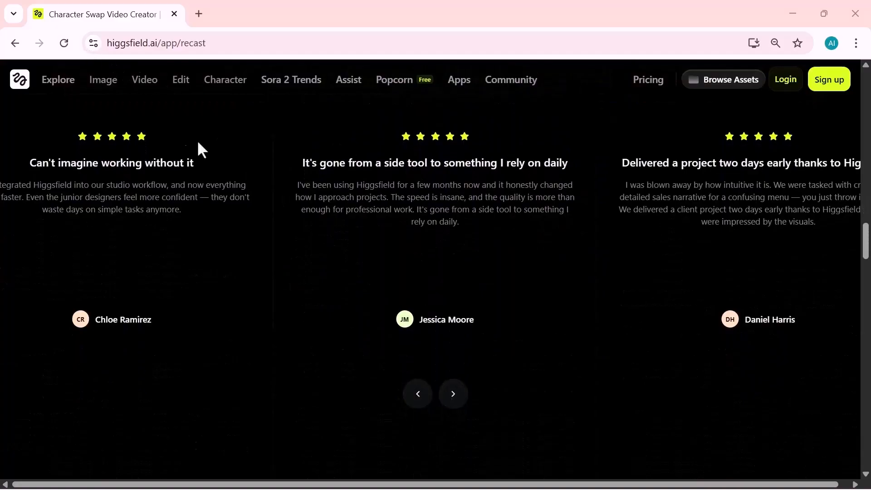
click(19, 79)
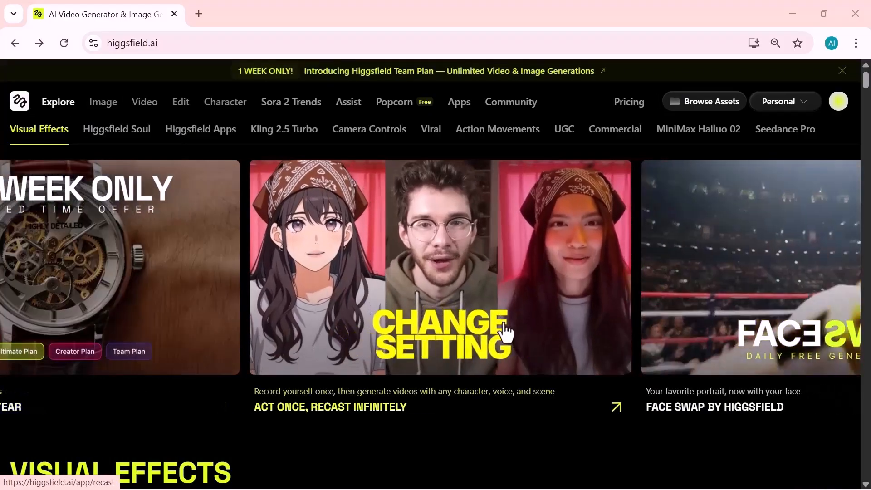
- Enter the Recast tool from Explore and start uploading the source video under Your Video
click(439, 267)
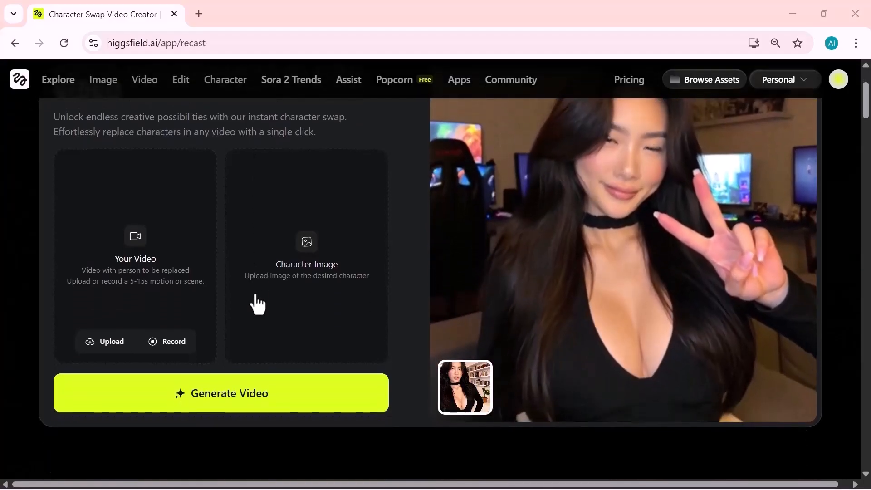
scroll(down, 3)
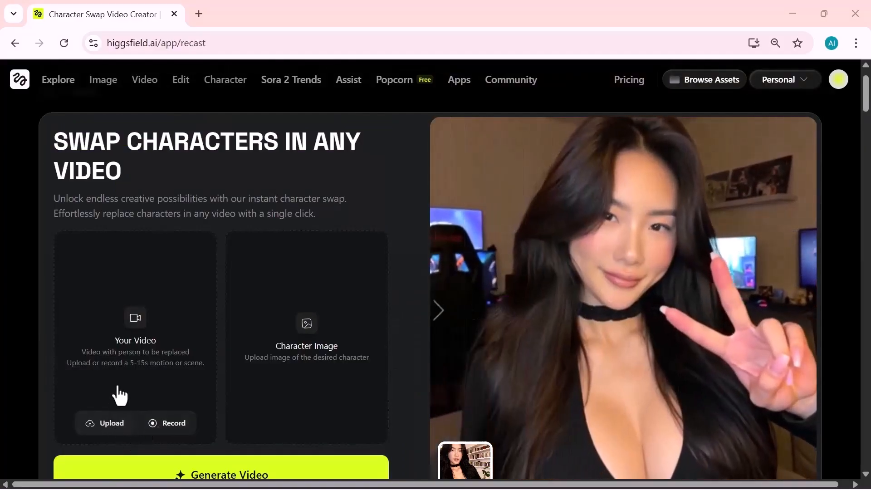
click(111, 422)
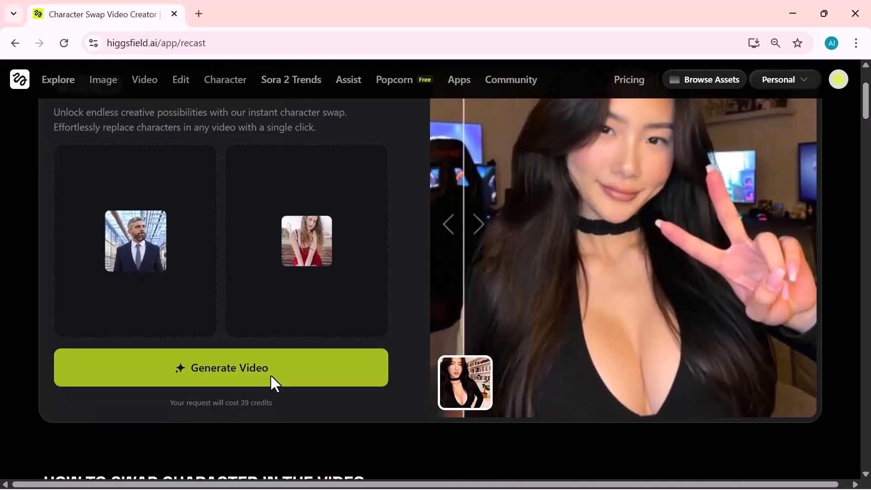
- Generate the swap of the woman in red for the suited man and download the result
click(221, 368)
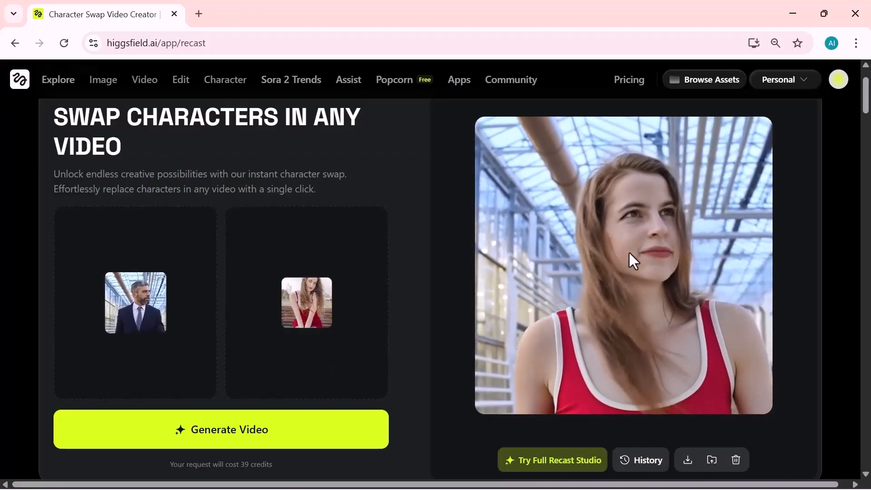
scroll(down, 3)
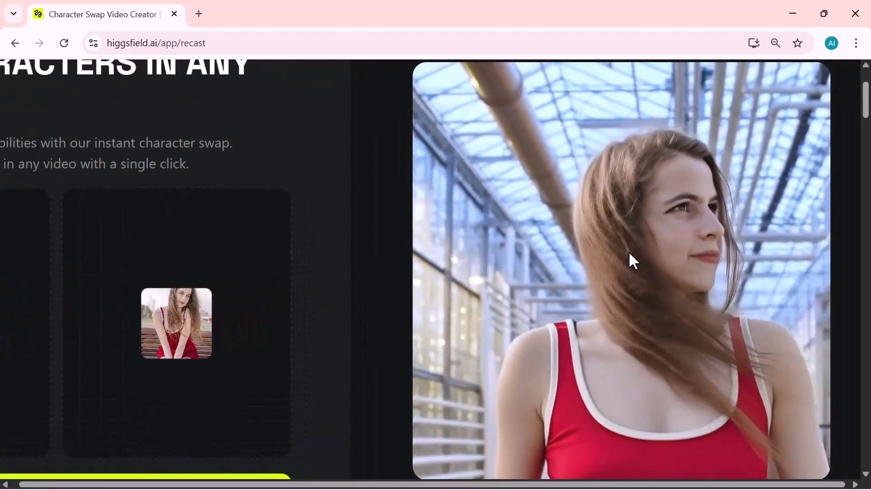
scroll(down, 3)
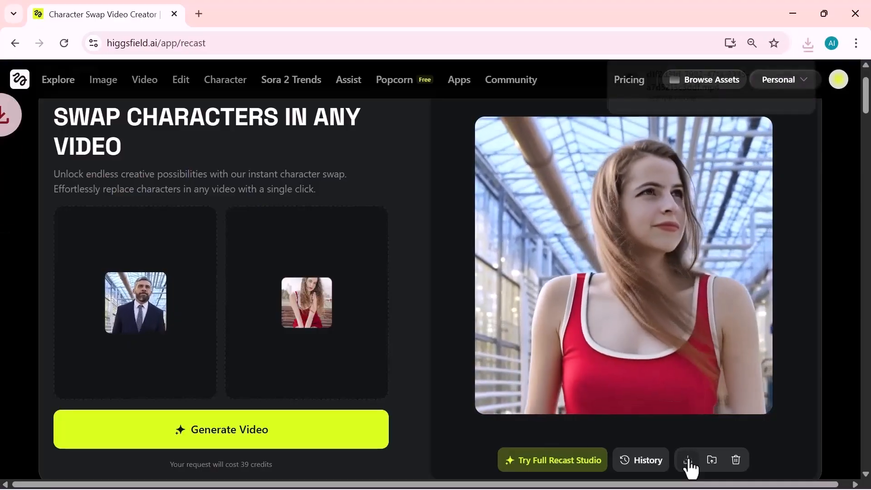
click(689, 459)
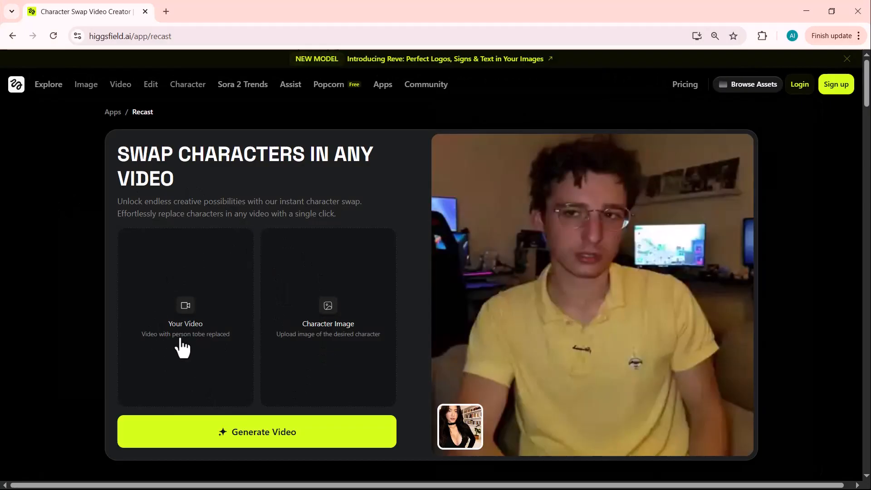
- Upload the man's source video and the auburn-haired woman's portrait, then generate the swap
click(185, 316)
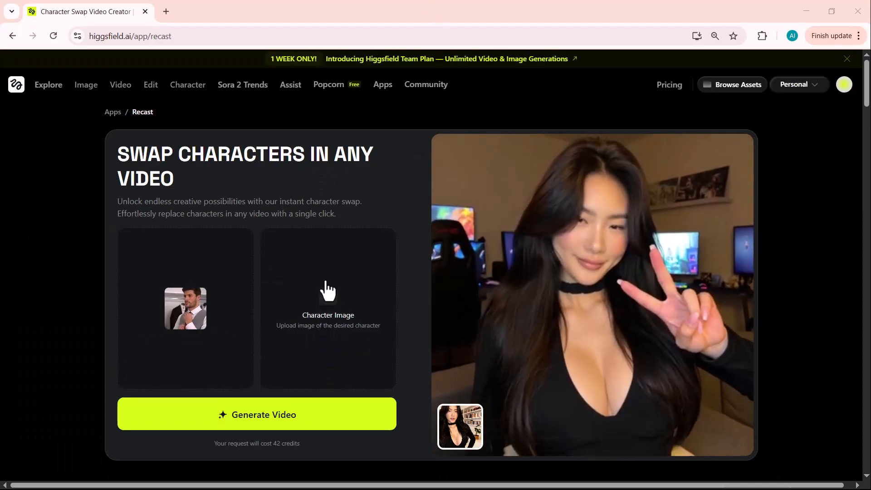
click(327, 309)
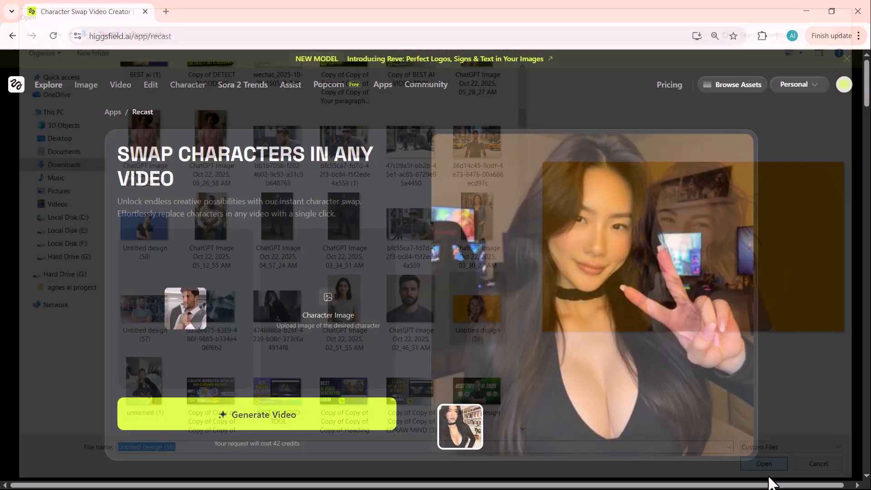
click(763, 464)
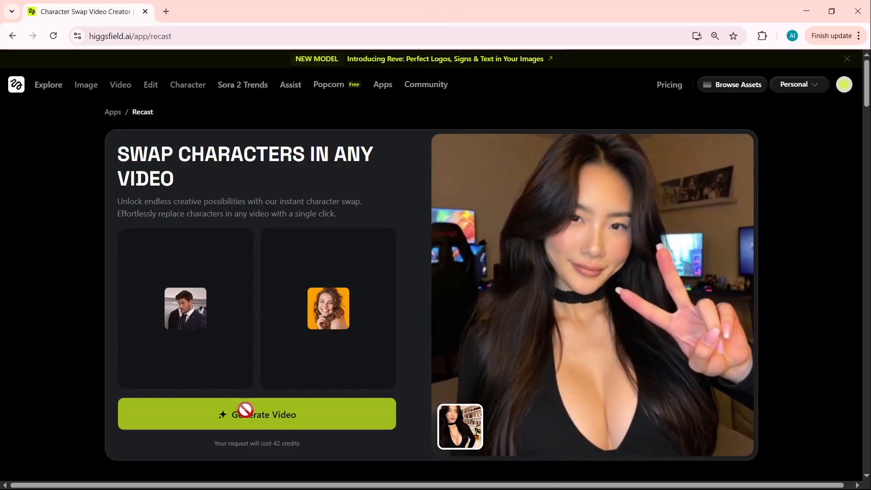
click(256, 414)
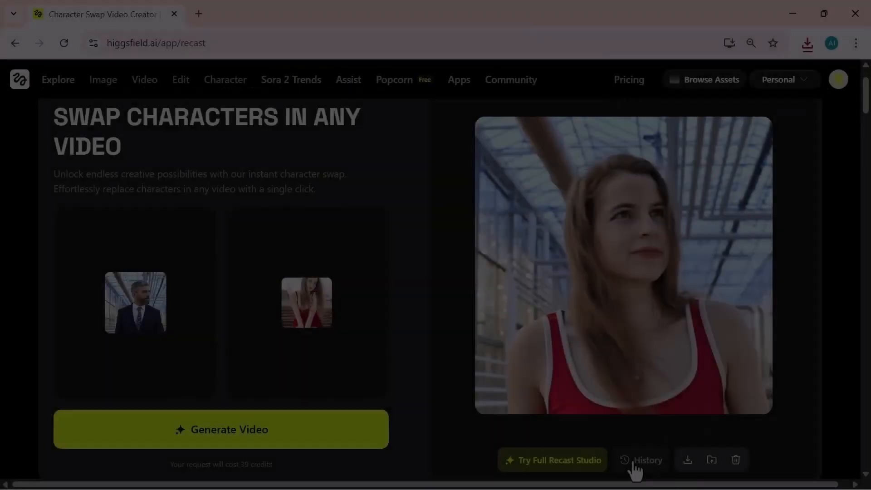
- Enter Recast Studio and upload the clip of the man in glasses as source video
click(552, 460)
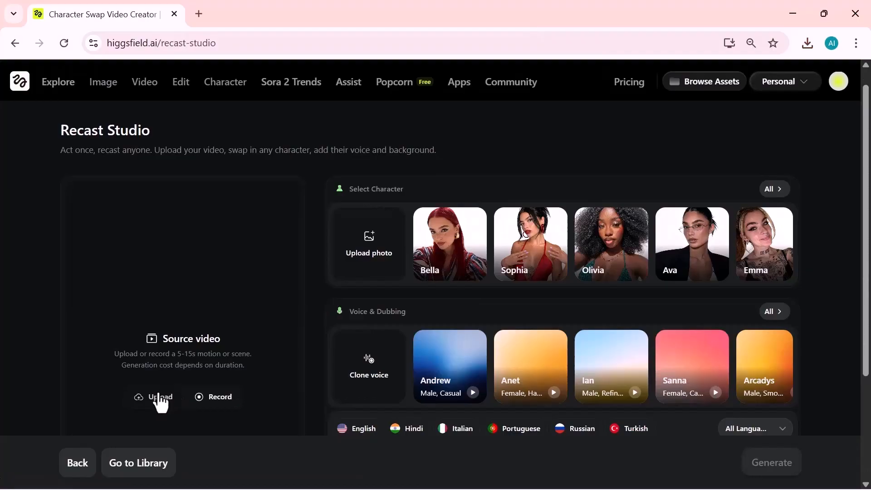
mouse_move(159, 403)
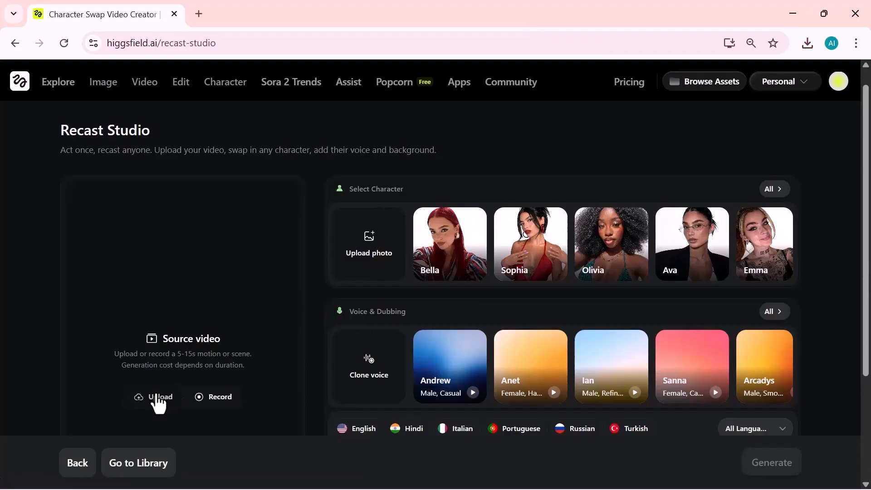
click(159, 396)
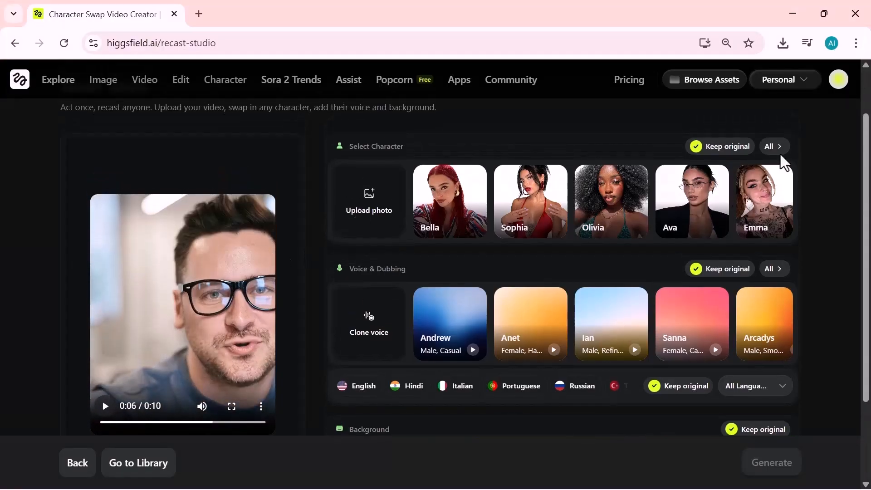
- Cast Sophia, dub with Anet's voice in English, and use the Cozy Minimal background
click(773, 146)
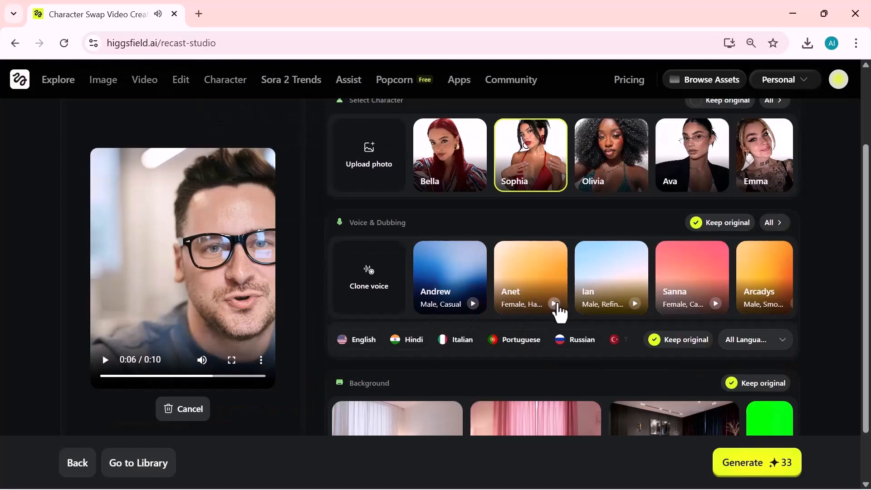
click(553, 304)
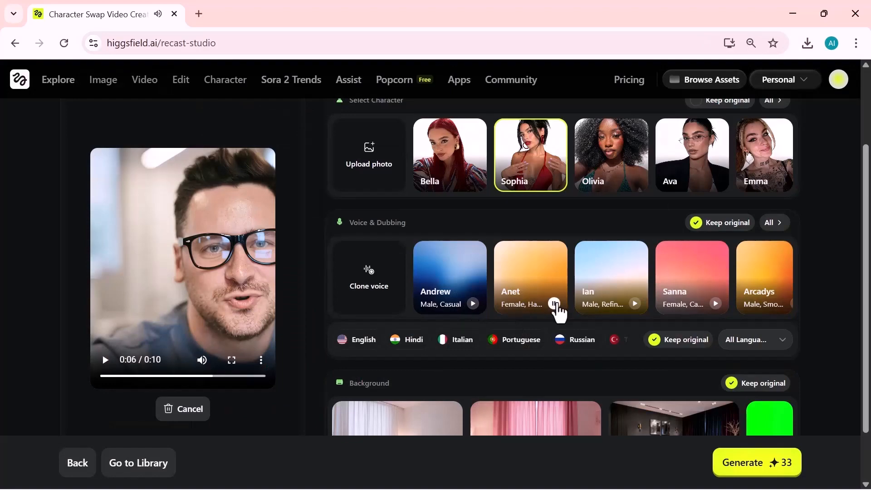
click(756, 340)
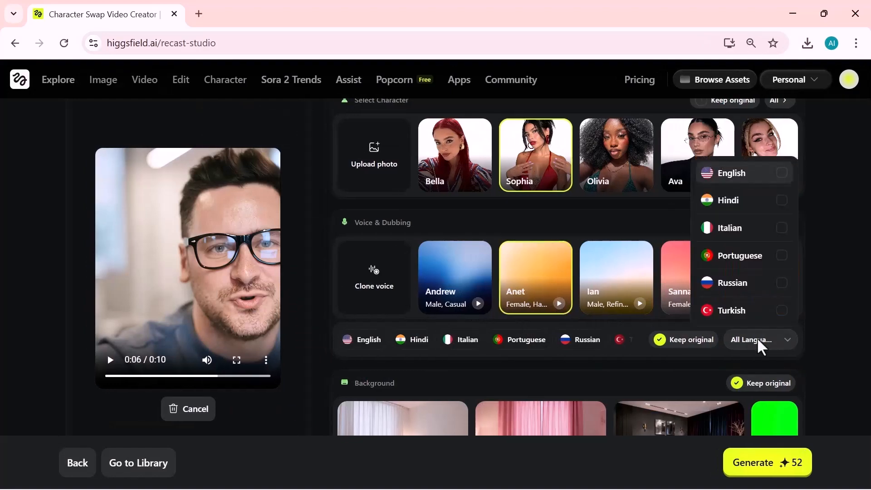
click(731, 173)
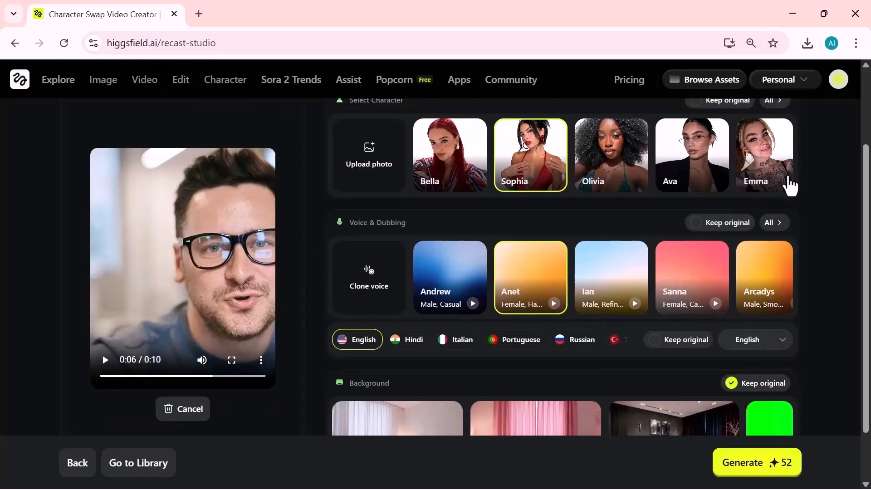
scroll(down, 3)
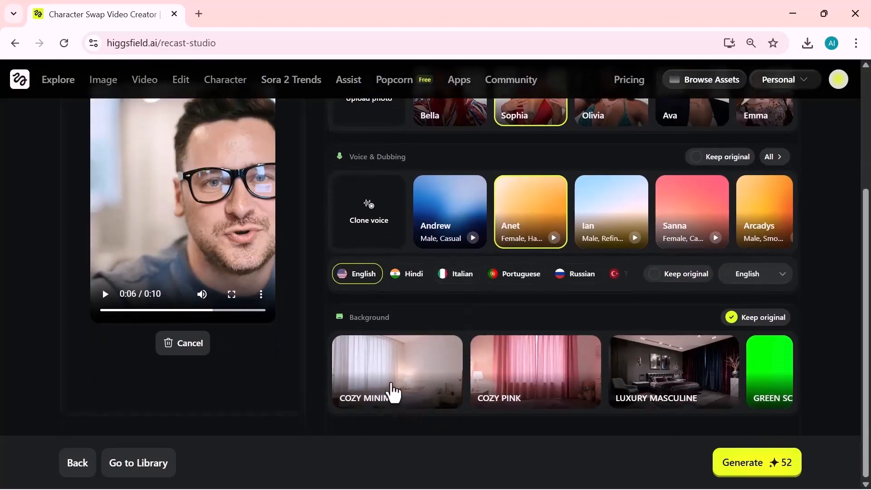
mouse_move(516, 373)
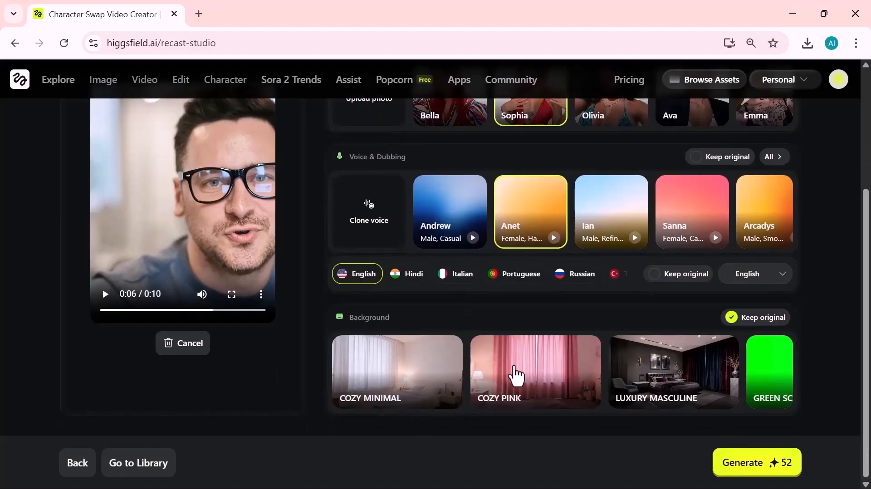
mouse_move(661, 383)
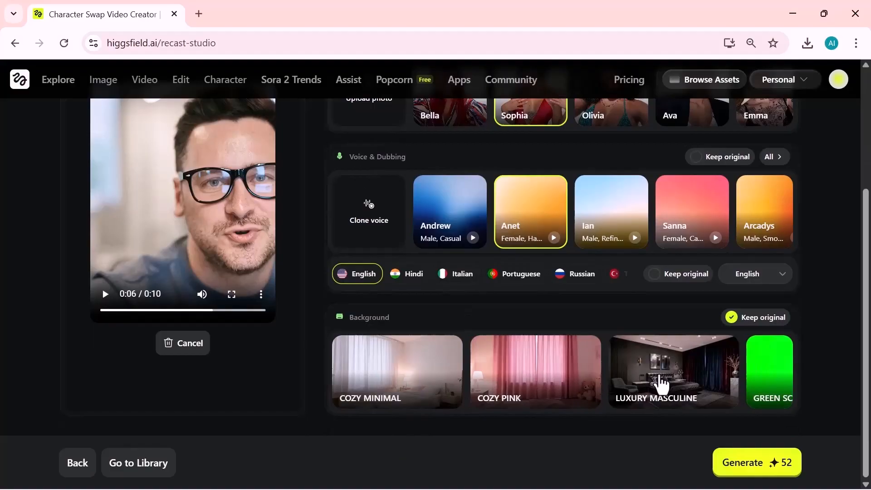
click(396, 371)
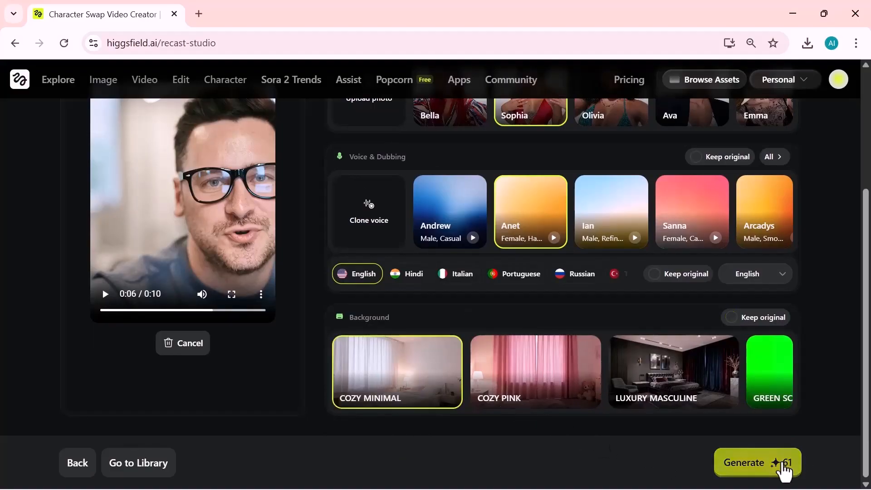
- Generate the Sophia recast of the man-in-glasses clip
click(756, 462)
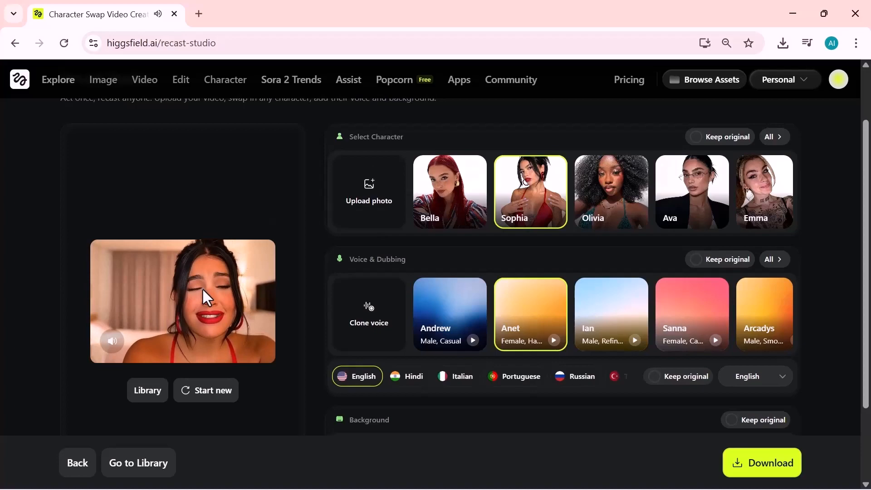
scroll(down, 3)
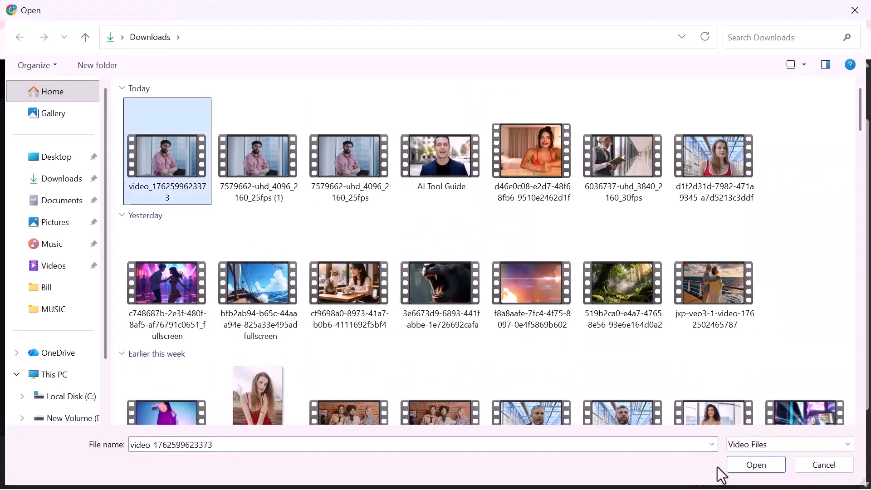
- Load the man-in-pink source video and upload pexels-cottonbro-4982172 as Character 1
click(755, 465)
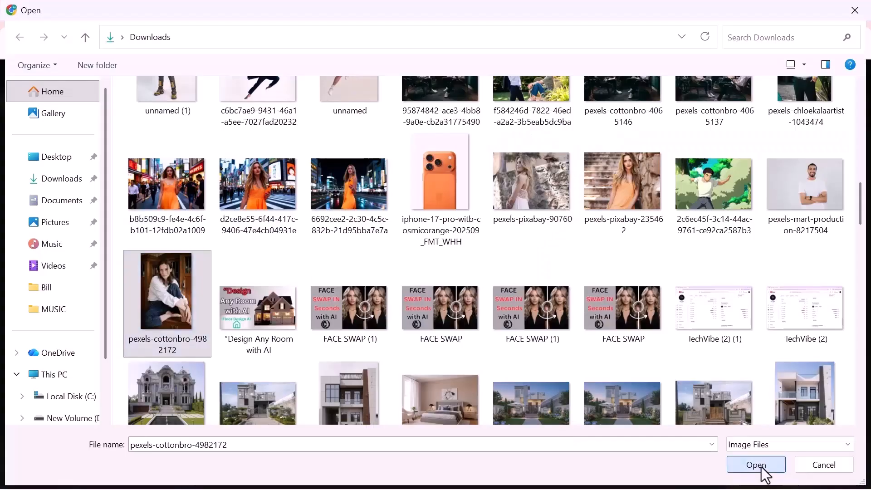
click(755, 464)
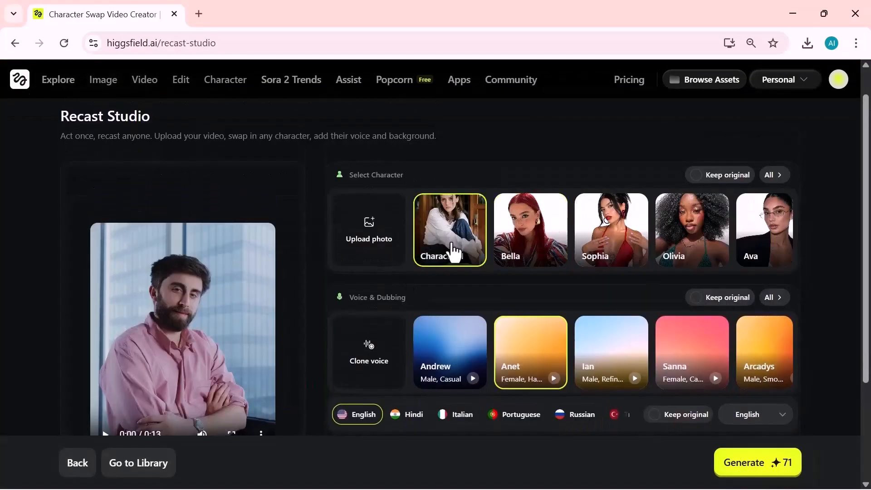
- Keep the original background, generate the Character 1 recast and download it
scroll(down, 3)
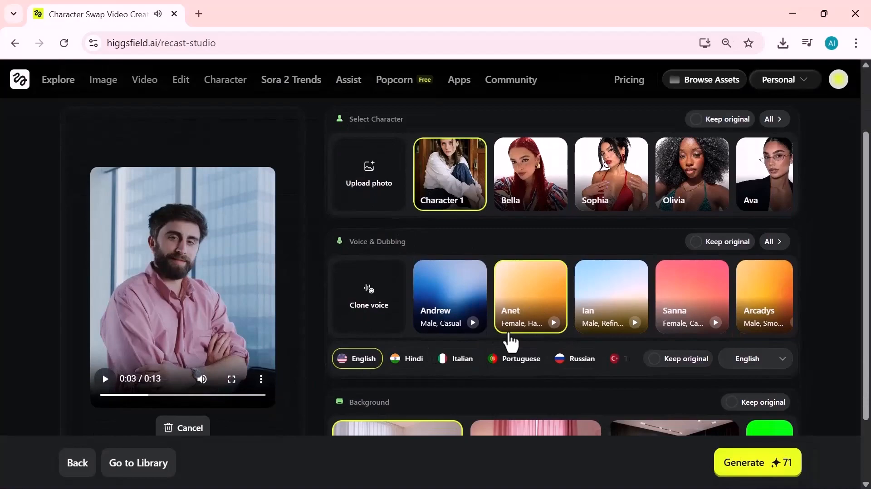
scroll(down, 3)
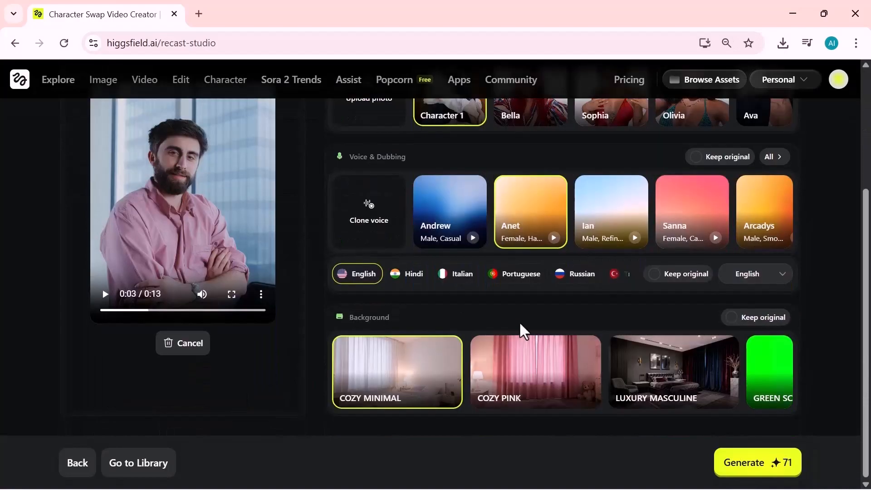
click(731, 318)
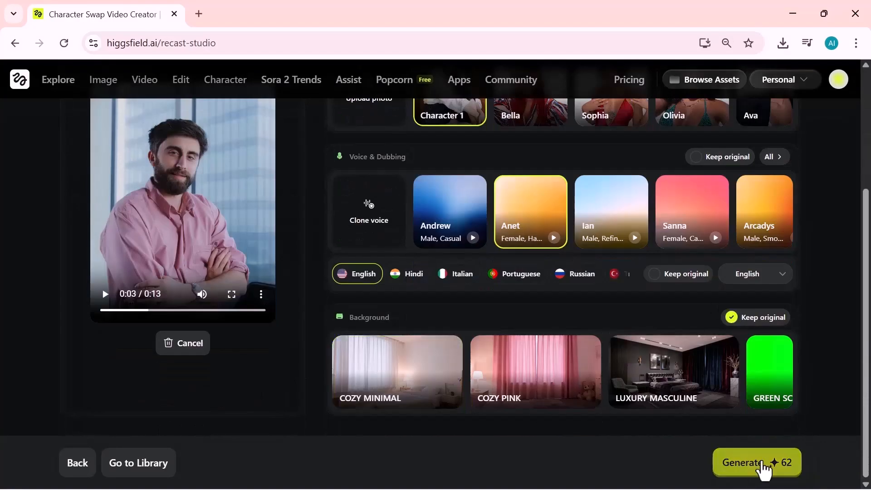
click(757, 462)
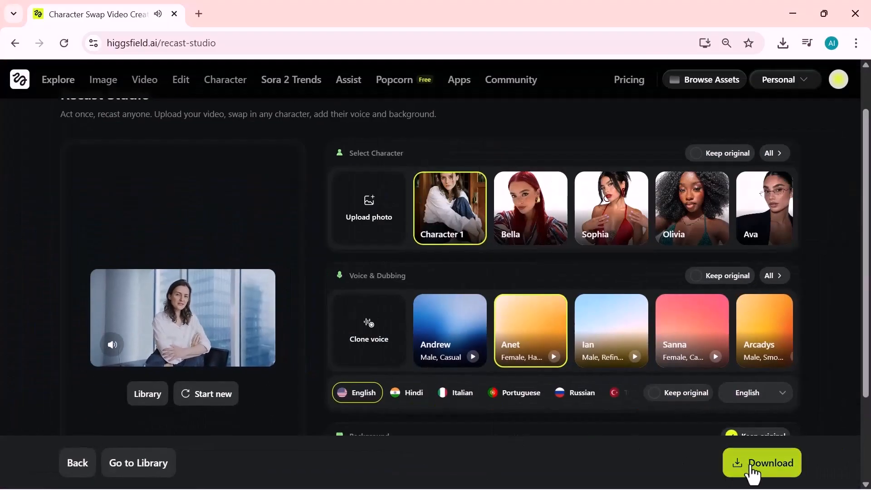
click(761, 462)
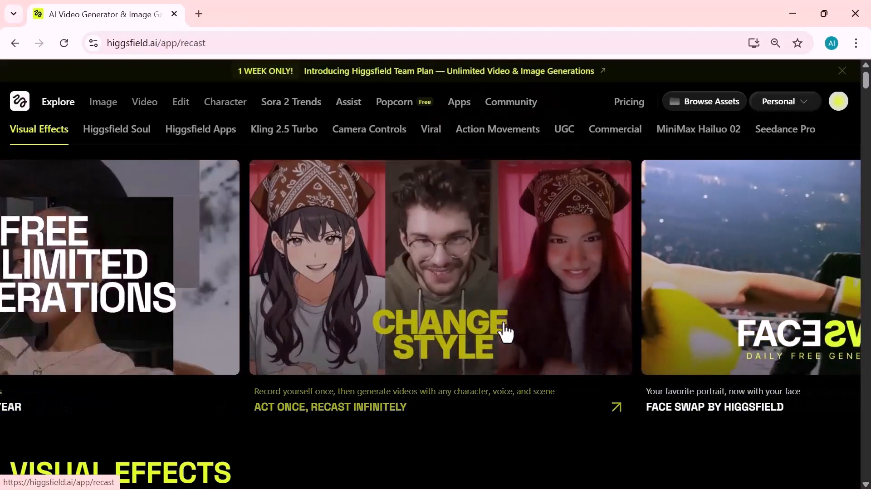
- Enter the Recast app page from Explore and browse its how-to-swap steps
click(440, 266)
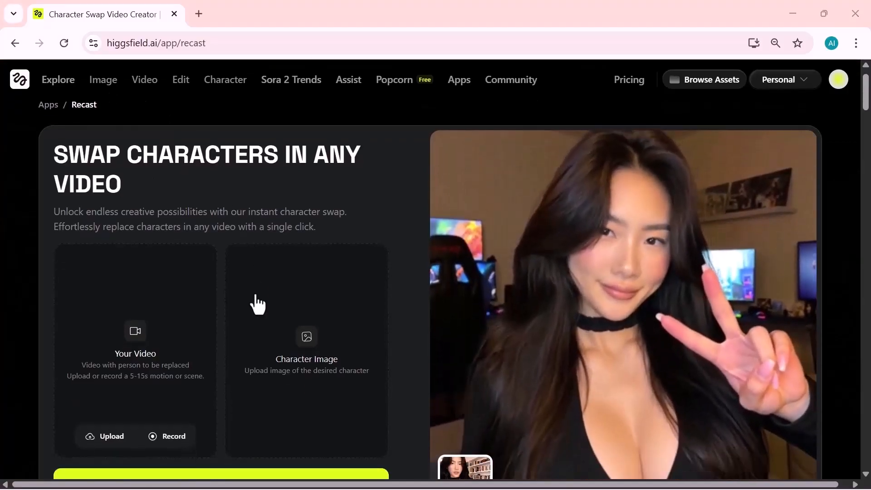
scroll(down, 3)
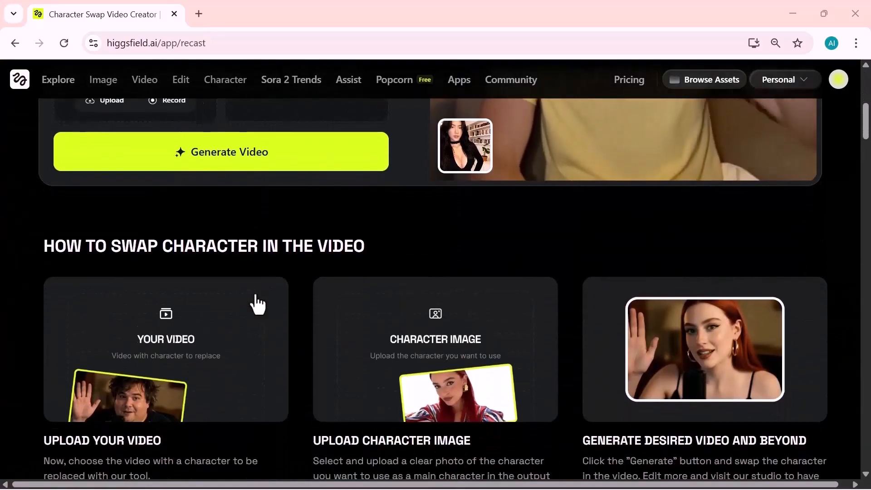
scroll(down, 3)
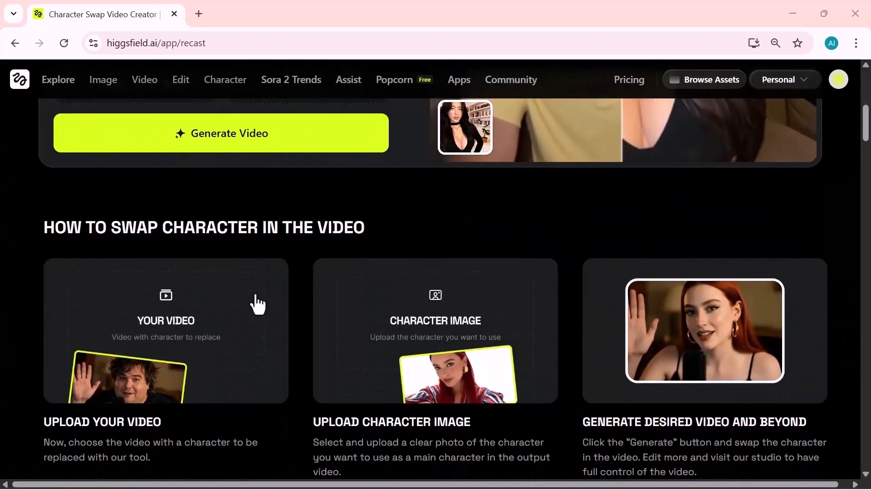